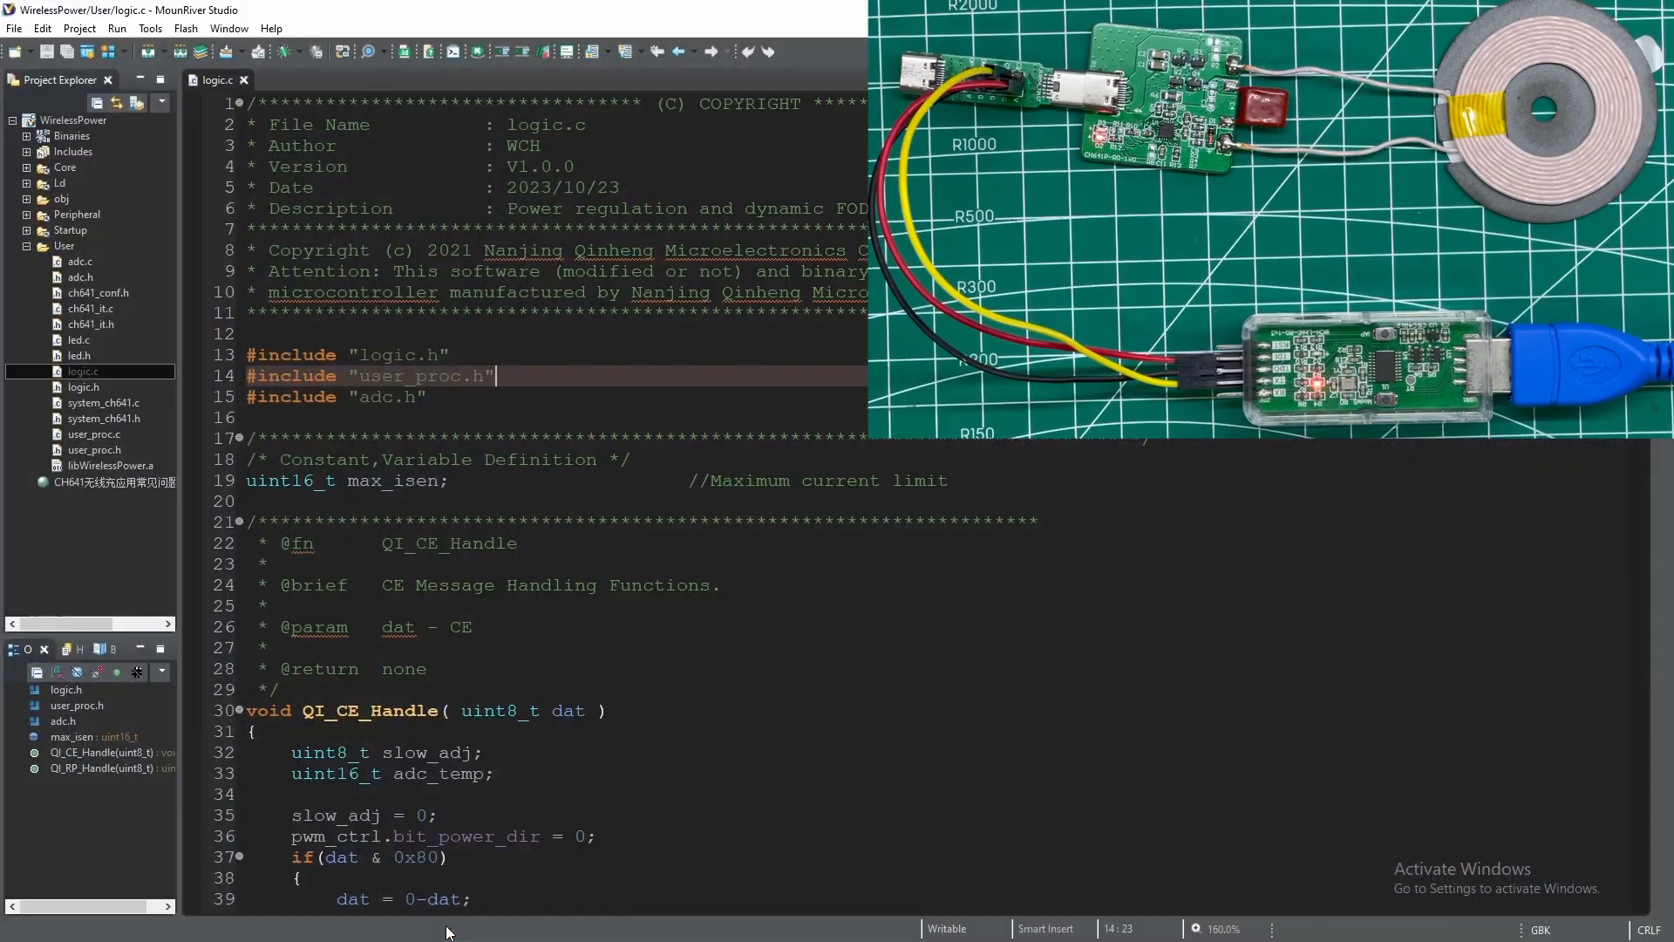
mouse_move(521, 684)
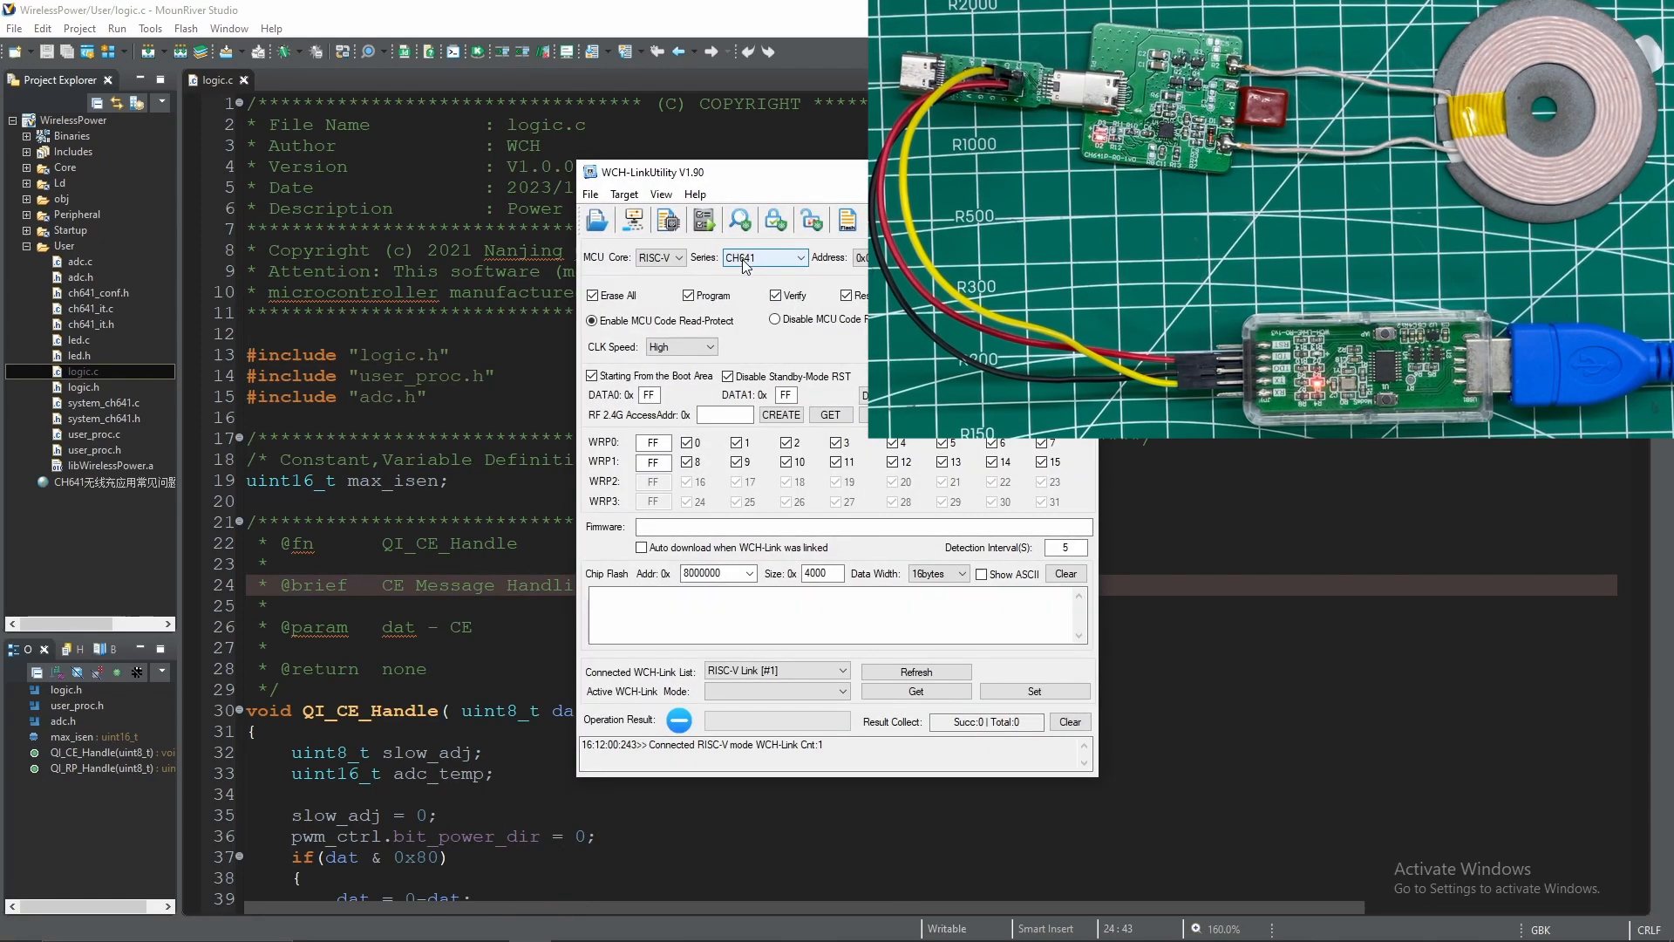
Step: Run Target > Clear All Code Flash-By Power off on the CH641 so the log reports Succeed
click(626, 193)
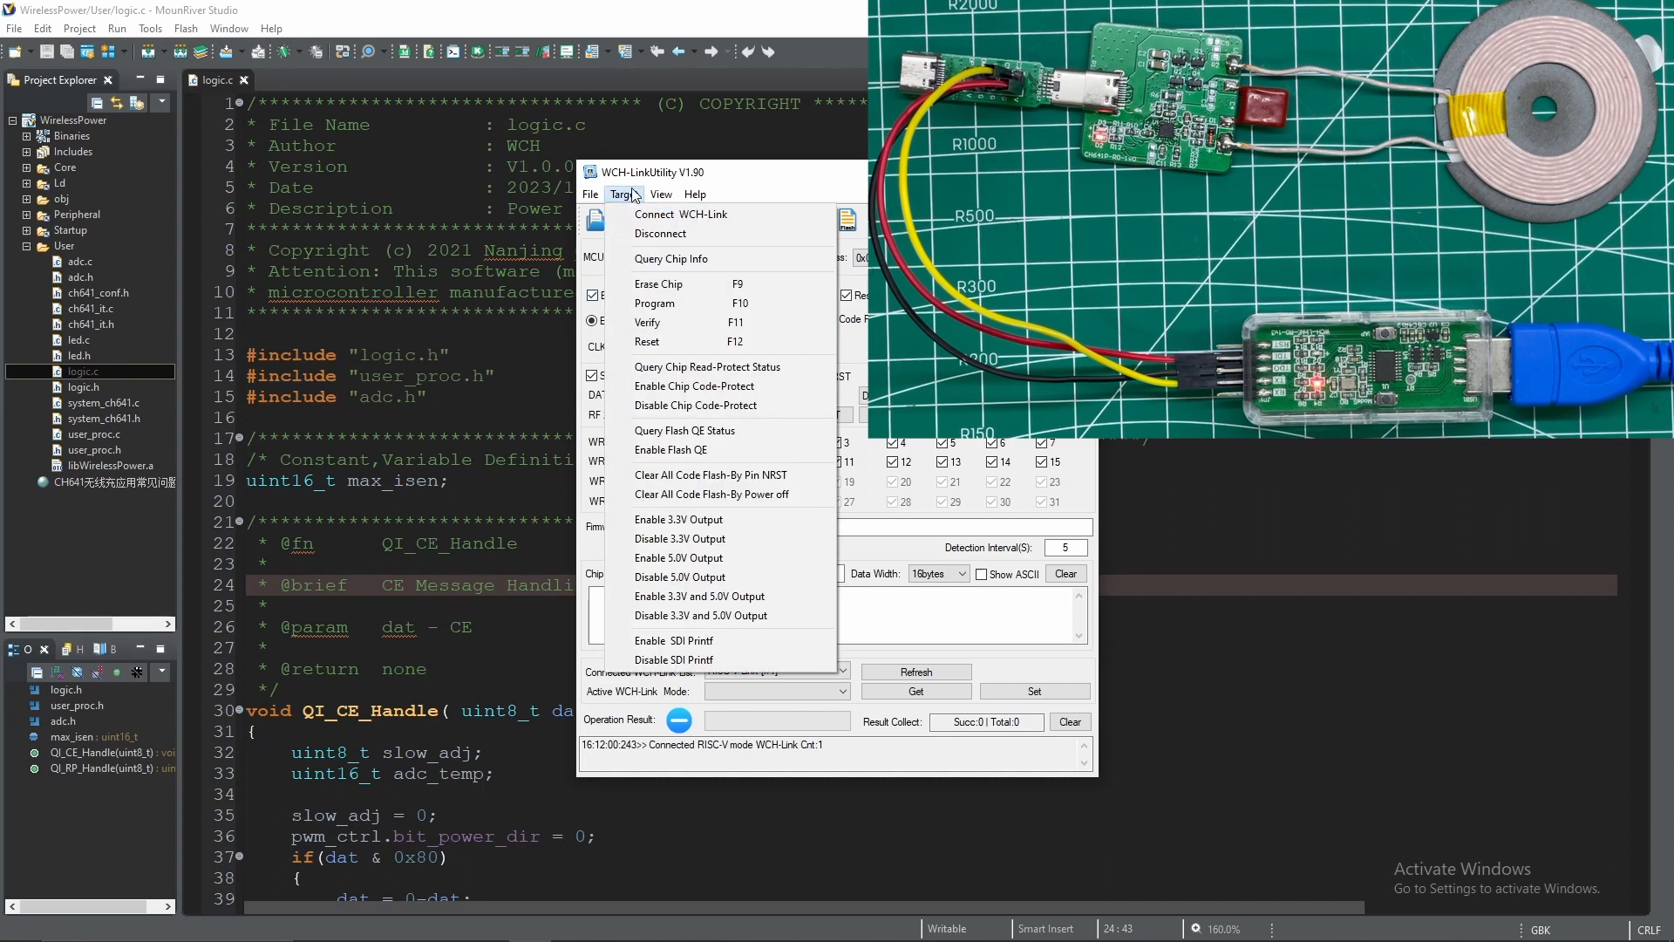
mouse_move(694, 493)
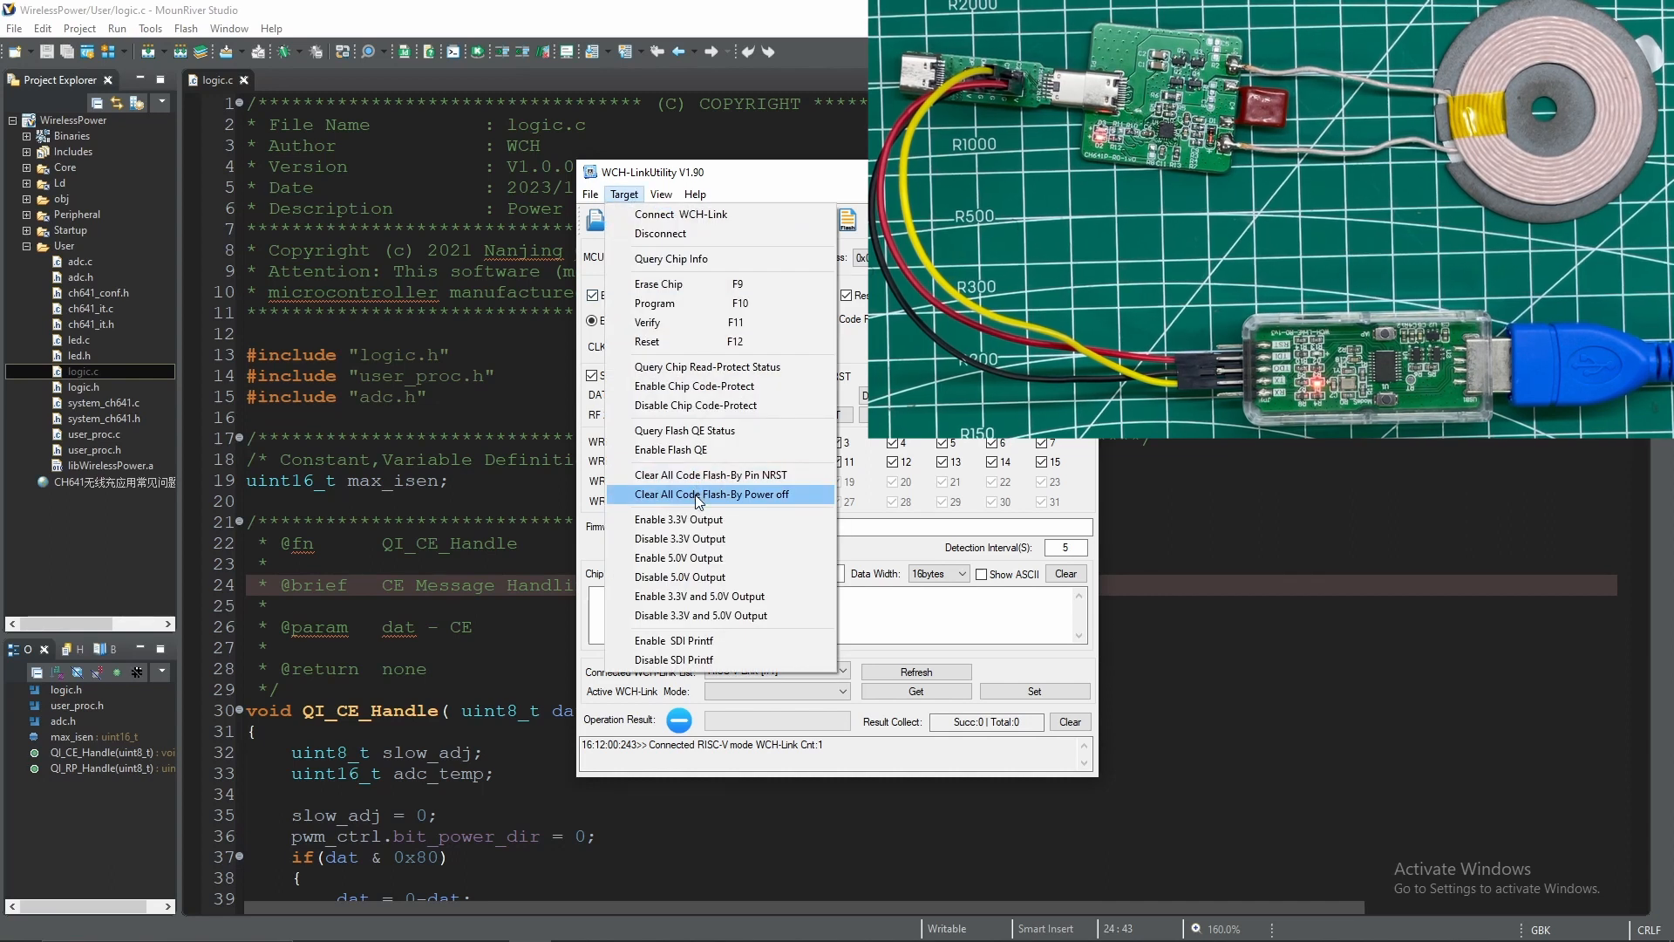
click(713, 493)
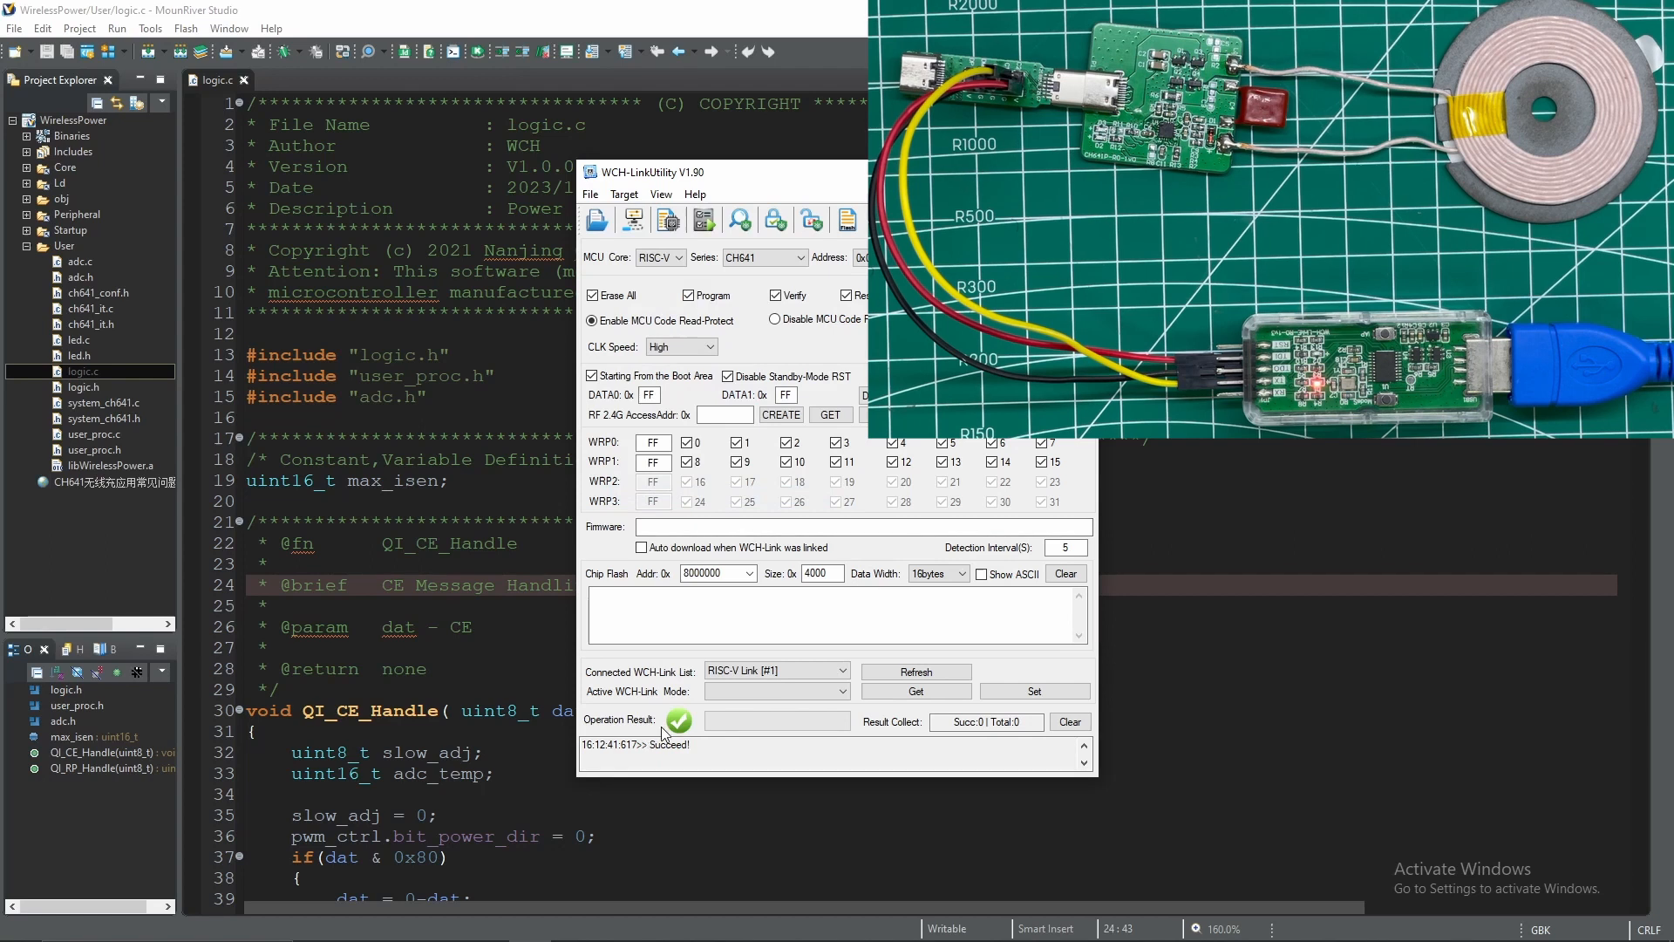